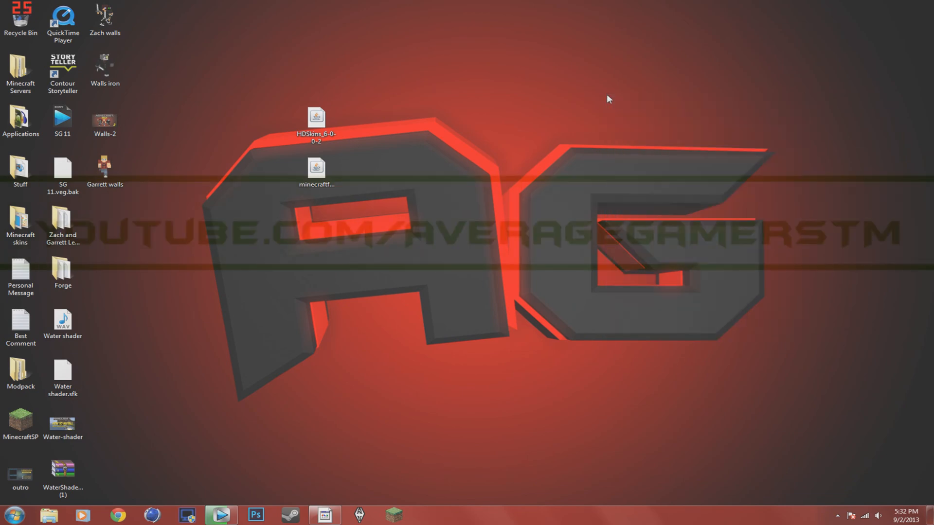
- Run the minecraftforge-installer jar and install the Forge 9.10.0.804 client into .minecraft
{"action": "left_click", "coordinate": [317, 176]}
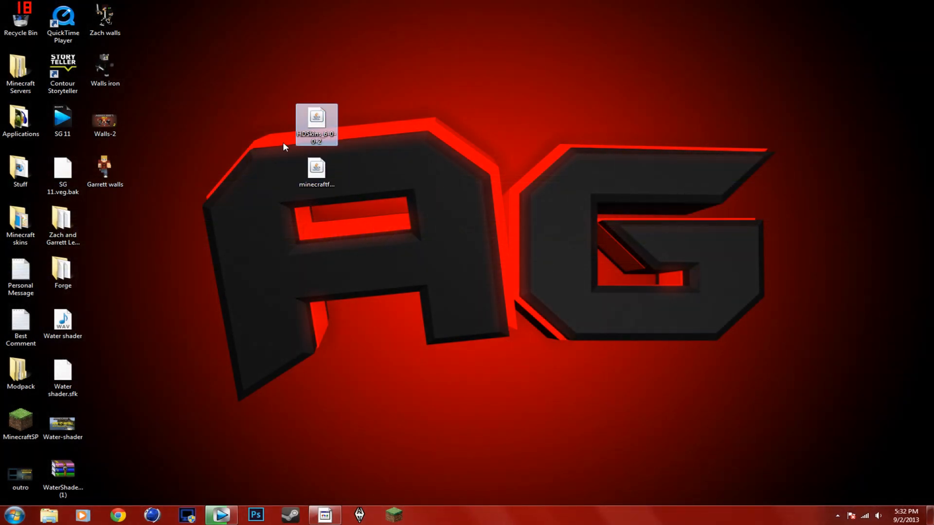
{"action": "mouse_move", "coordinate": [316, 169]}
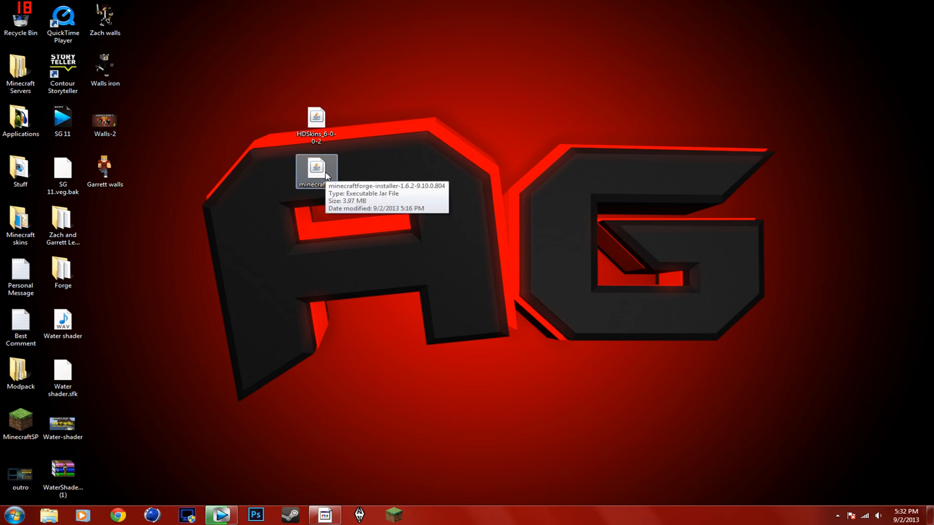
{"action": "double_click", "coordinate": [316, 168]}
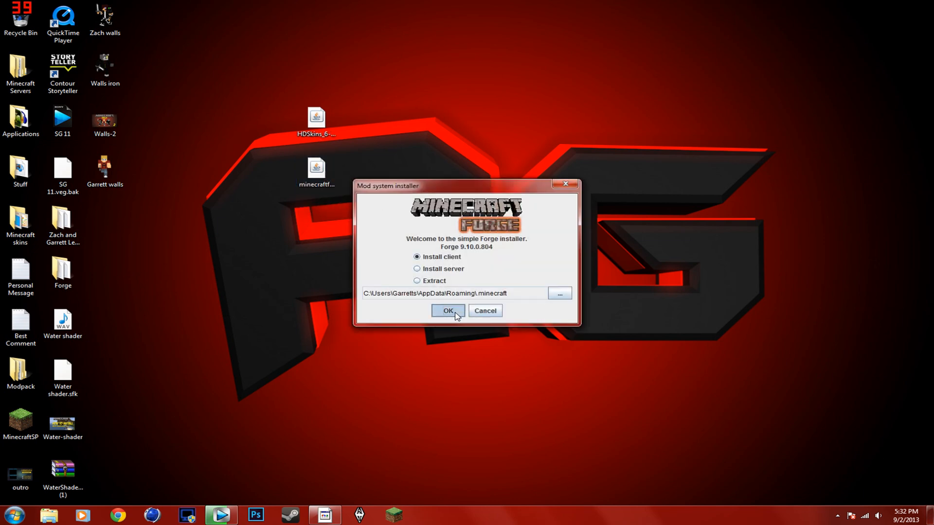
{"action": "left_click", "coordinate": [447, 310]}
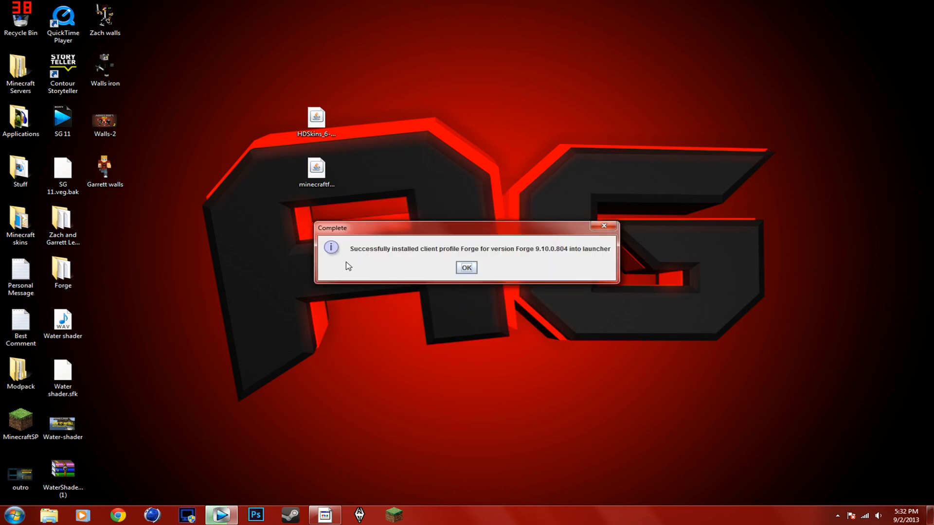
{"action": "mouse_move", "coordinate": [496, 262]}
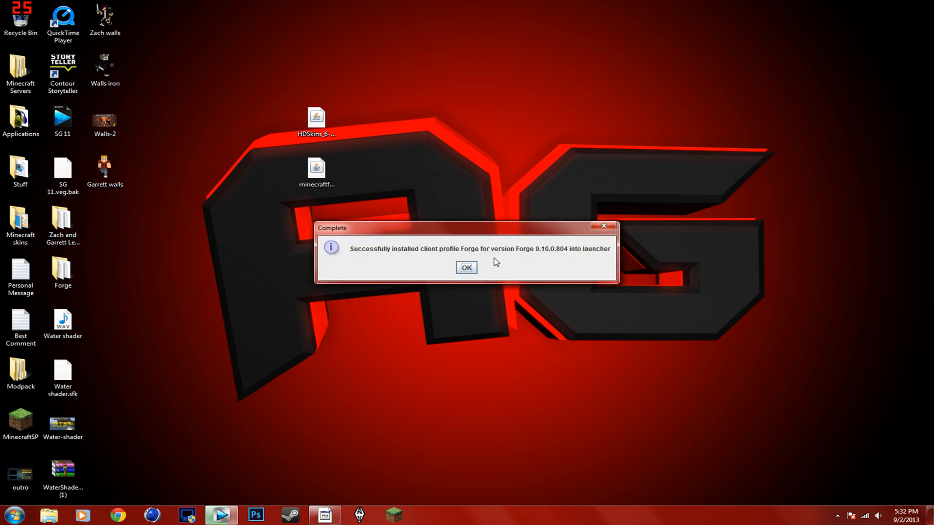
{"action": "left_click", "coordinate": [466, 266]}
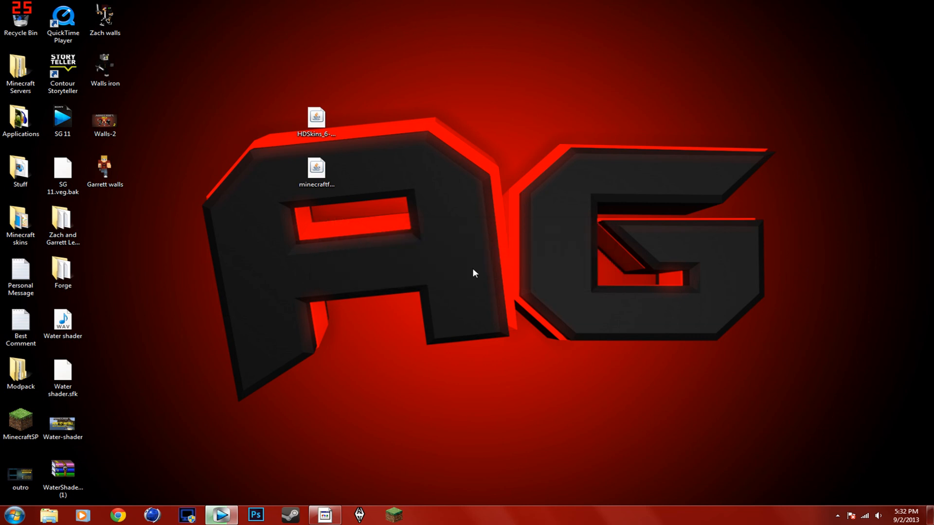
- Reach the .minecraft mods folder via %appdata% and move the HDSkins jar into it
{"action": "left_click", "coordinate": [13, 513]}
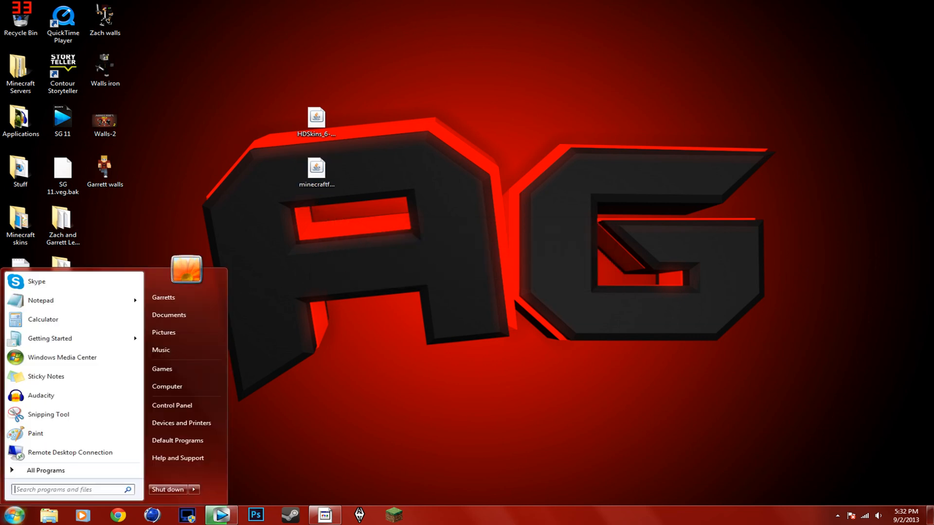
{"action": "type", "text": "%appdat"}
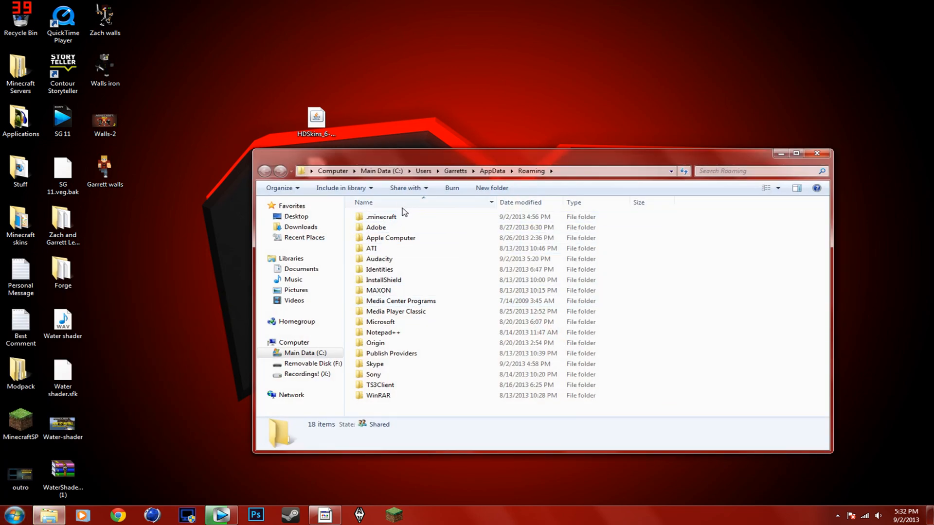
{"action": "double_click", "coordinate": [381, 216]}
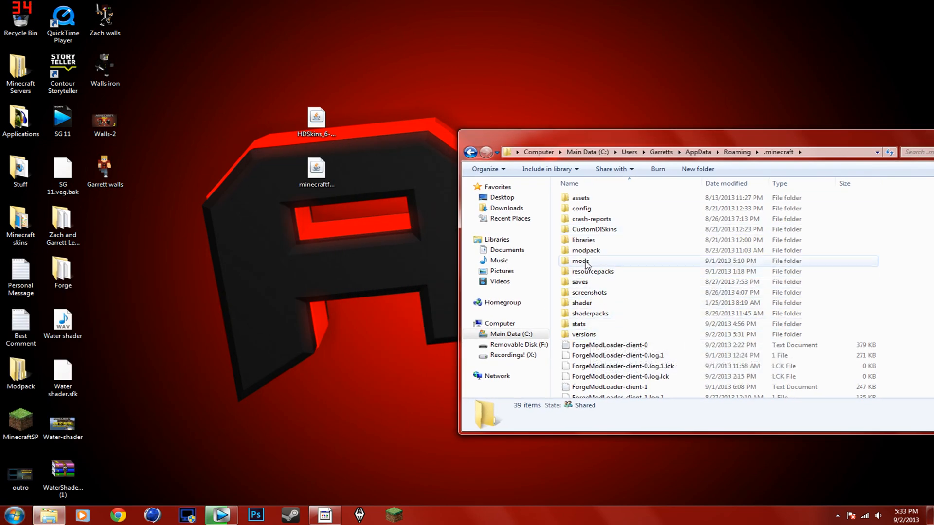
{"action": "double_click", "coordinate": [581, 260]}
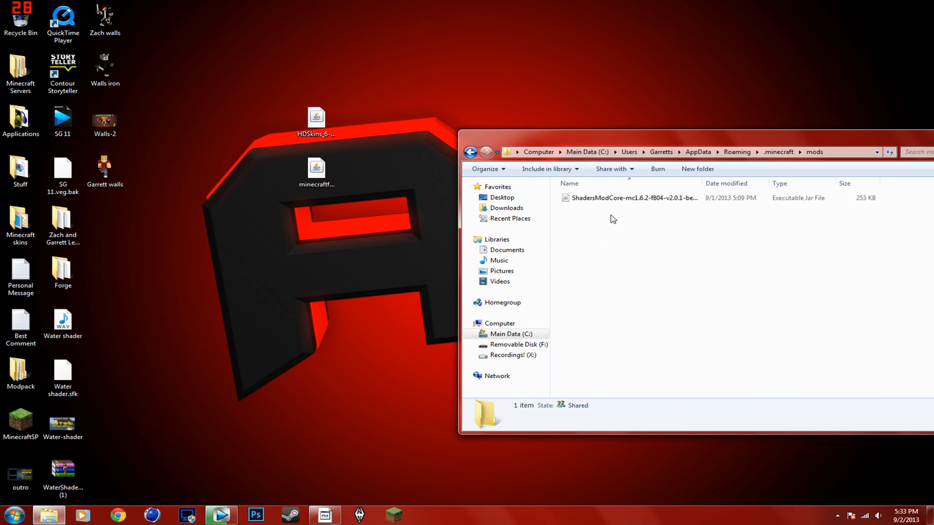
{"action": "mouse_move", "coordinate": [620, 268]}
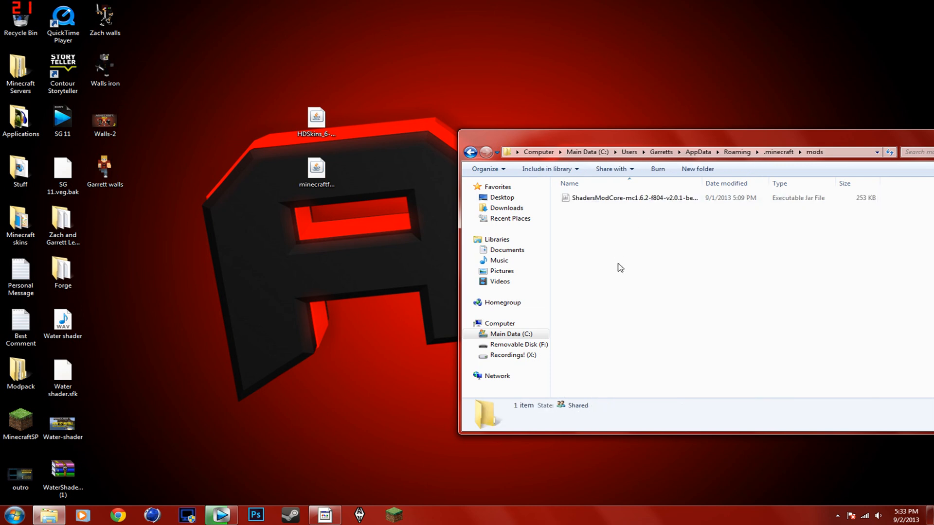
{"action": "left_click", "coordinate": [316, 116]}
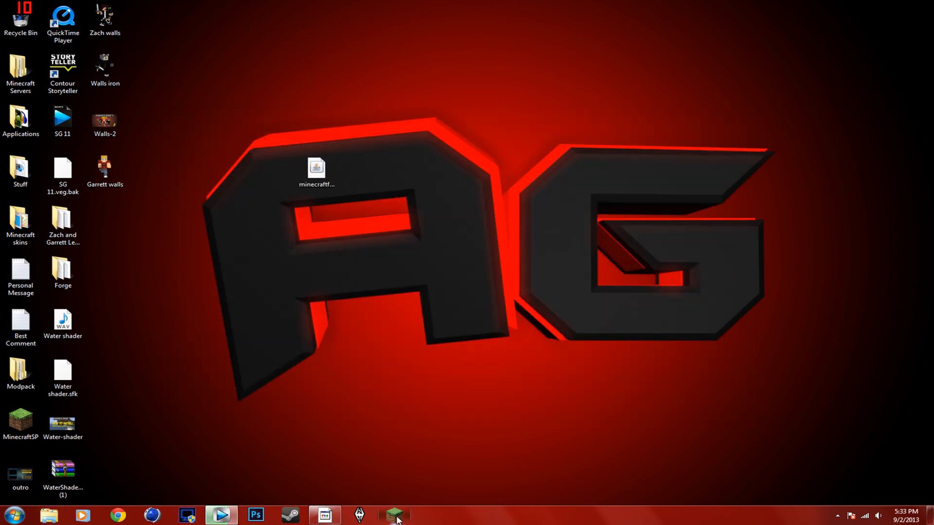
- Review the MCPatcher profile's available game versions in the launcher's profile editor
{"action": "left_click", "coordinate": [392, 515]}
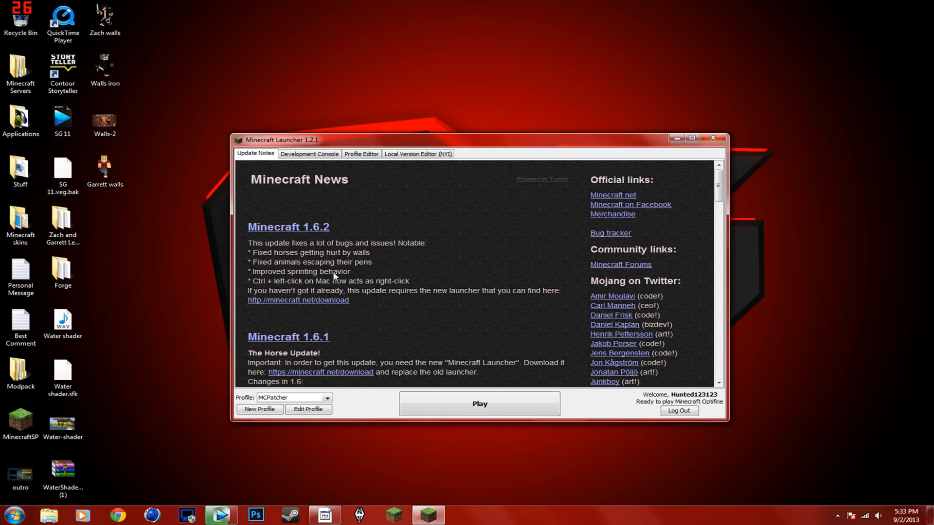
{"action": "left_click", "coordinate": [308, 409]}
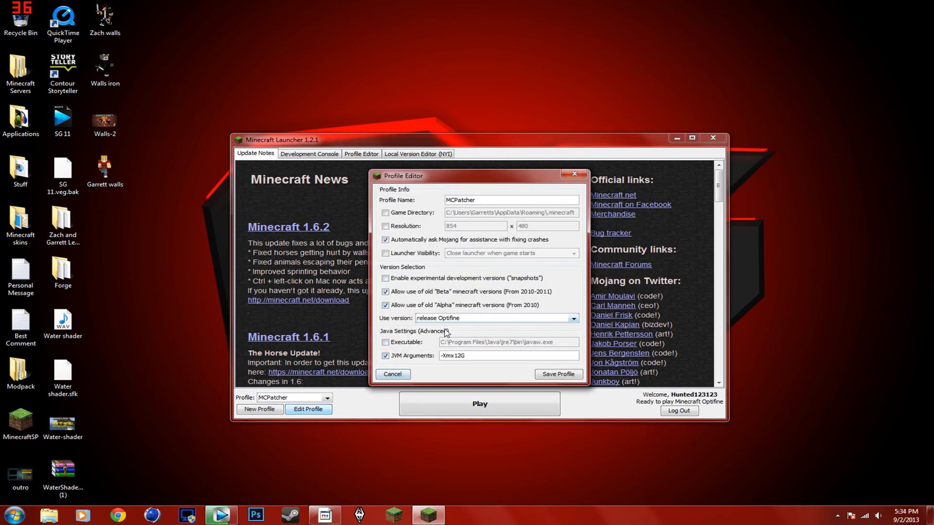
{"action": "mouse_move", "coordinate": [352, 265]}
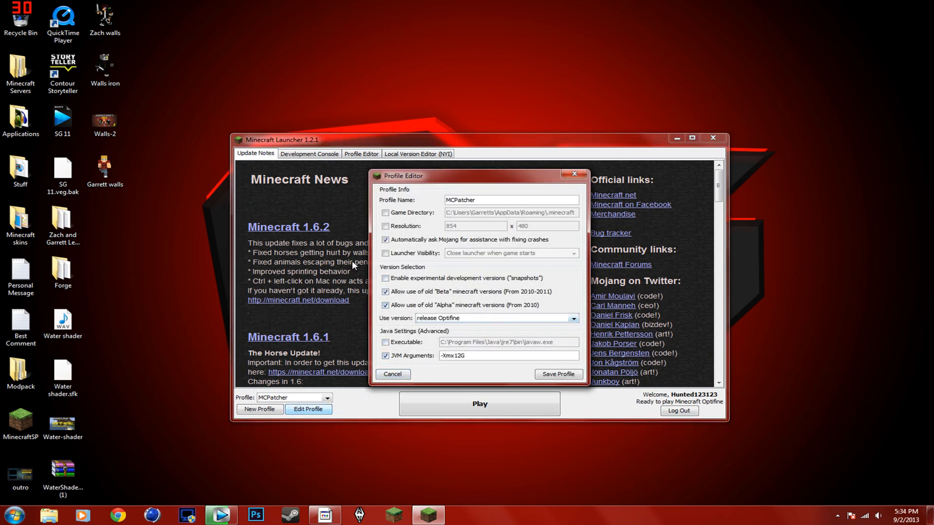
{"action": "left_click", "coordinate": [571, 318]}
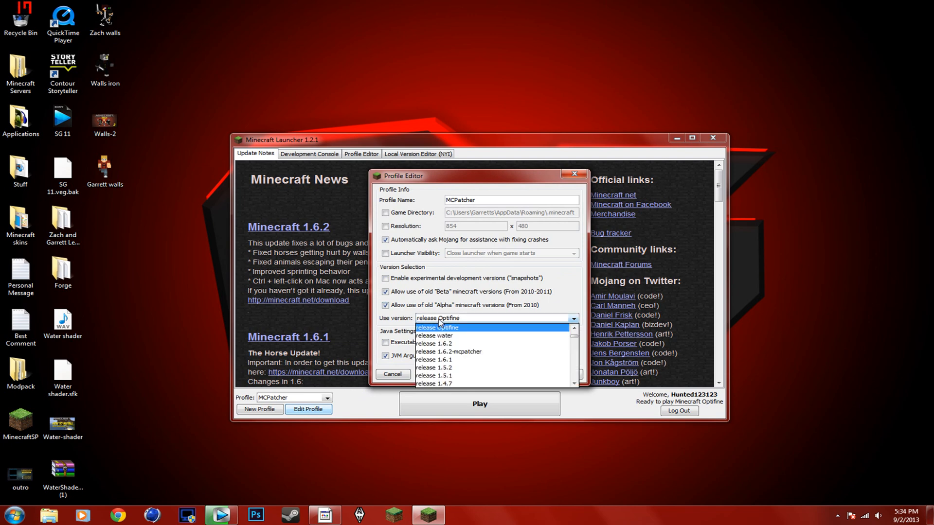
{"action": "scroll", "scroll_direction": "down", "scroll_amount": 3}
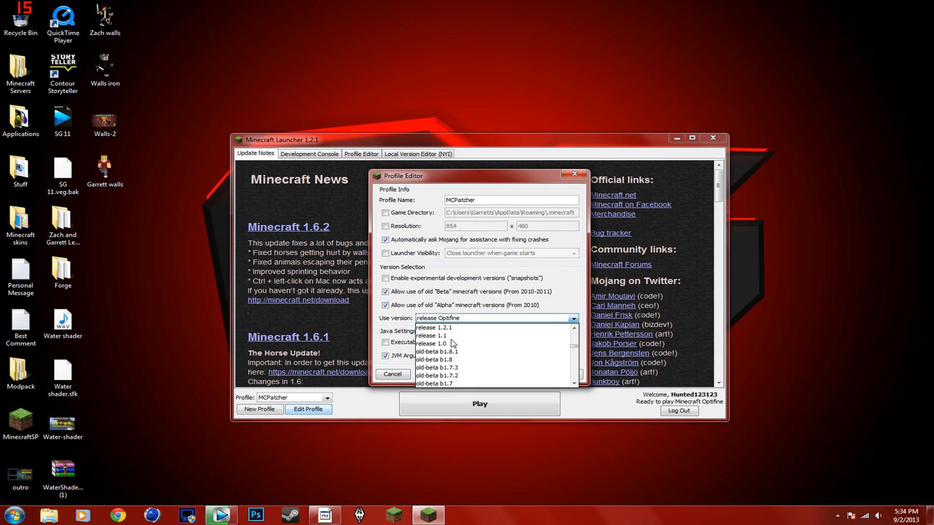
{"action": "left_click", "coordinate": [392, 374]}
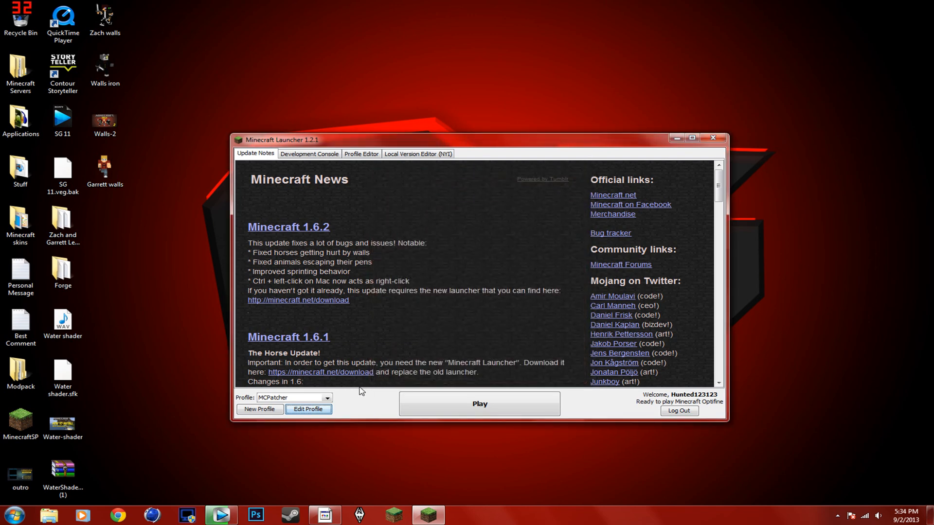
- Switch the MCPatcher profile to release 1.6.2-Forge9.10.0.804 and save it
{"action": "left_click", "coordinate": [309, 409]}
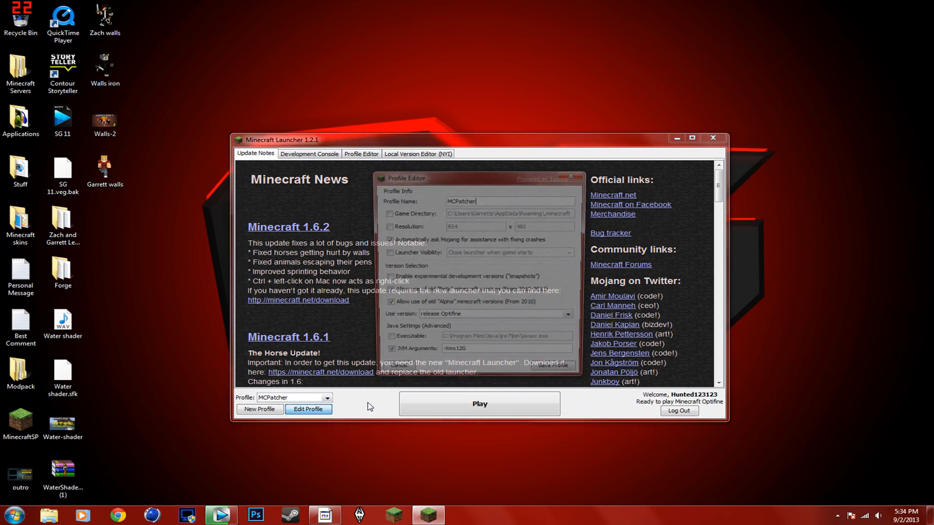
{"action": "left_click", "coordinate": [572, 317]}
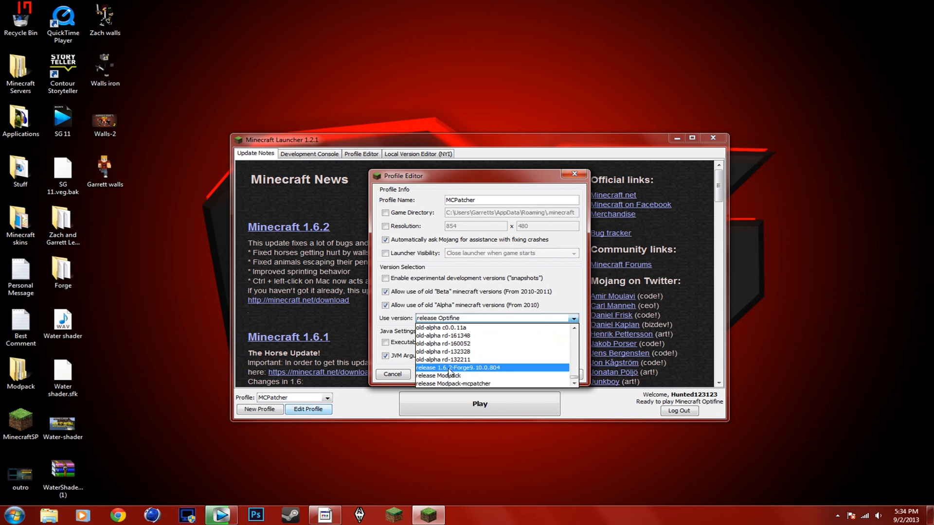
{"action": "left_click", "coordinate": [457, 368]}
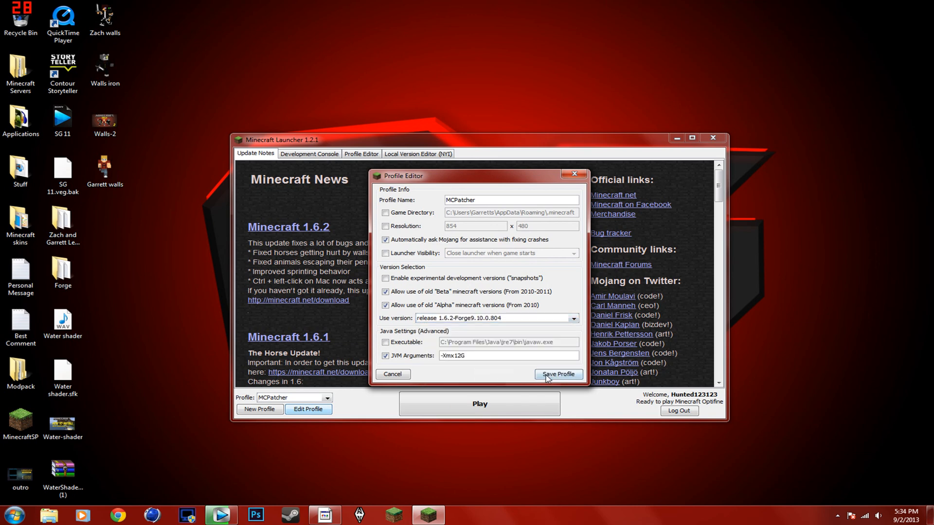
{"action": "left_click", "coordinate": [558, 374]}
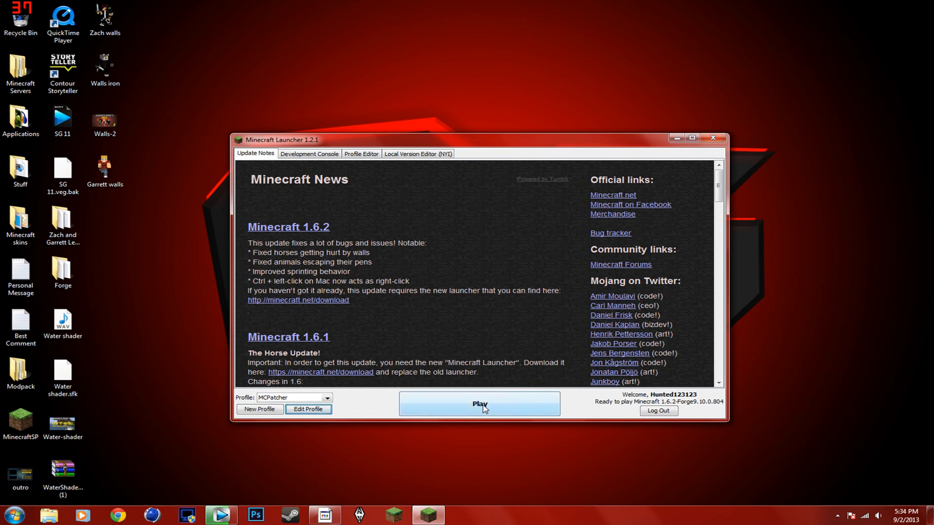
- Launch the Forge profile and pick a shader pack from the game's Shaders screen
{"action": "left_click", "coordinate": [479, 404]}
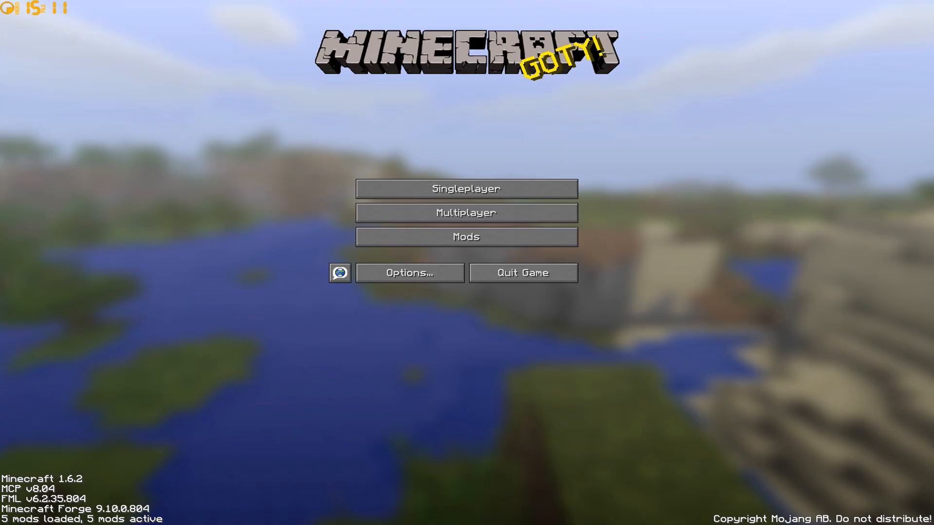
{"action": "left_click", "coordinate": [465, 189]}
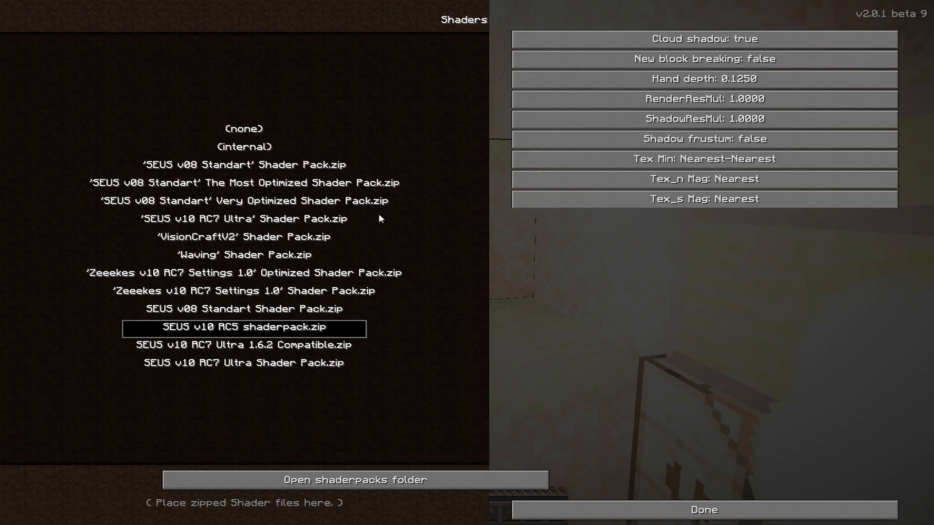
{"action": "mouse_move", "coordinate": [219, 310]}
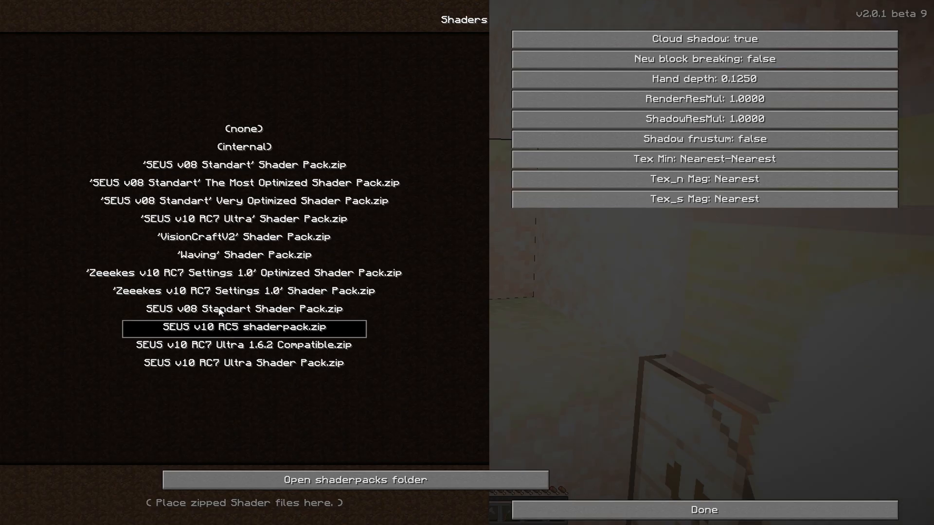
{"action": "left_click", "coordinate": [703, 510]}
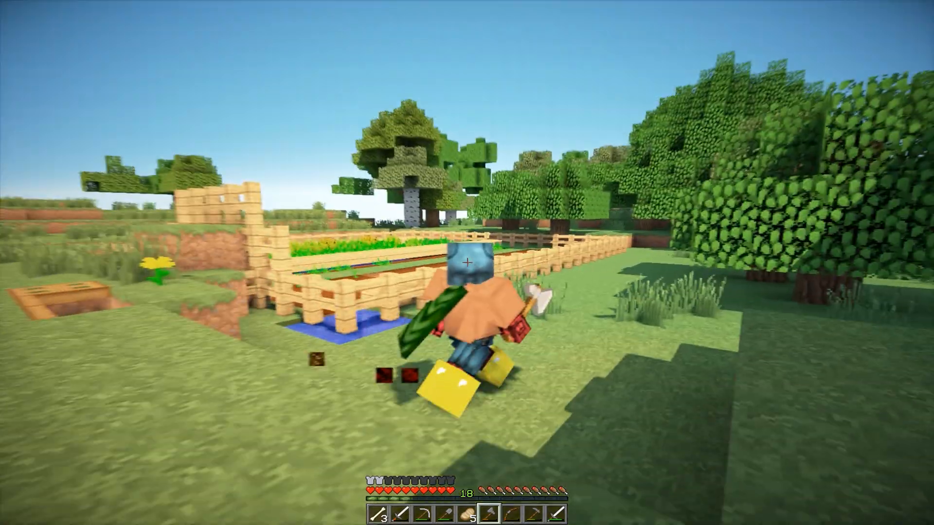
- Preview the HD Captain America skin in the inventory and walk around the world wearing it
{"action": "key", "text": "e"}
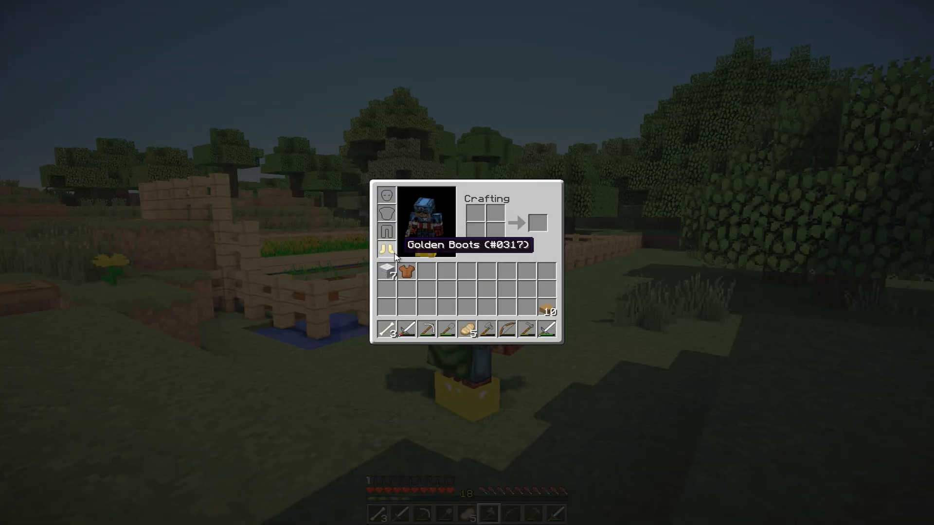
{"action": "key", "text": "Escape"}
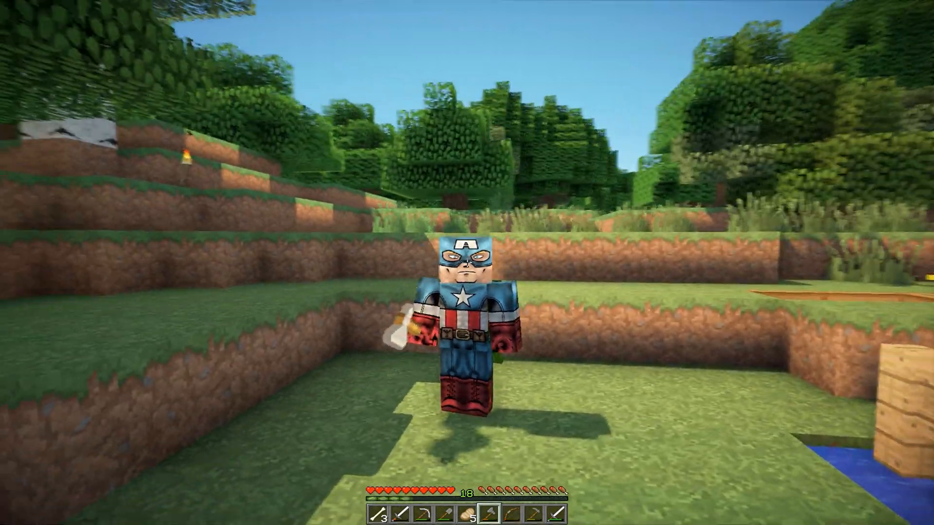
{"action": "mouse_move", "coordinate": [466, 262]}
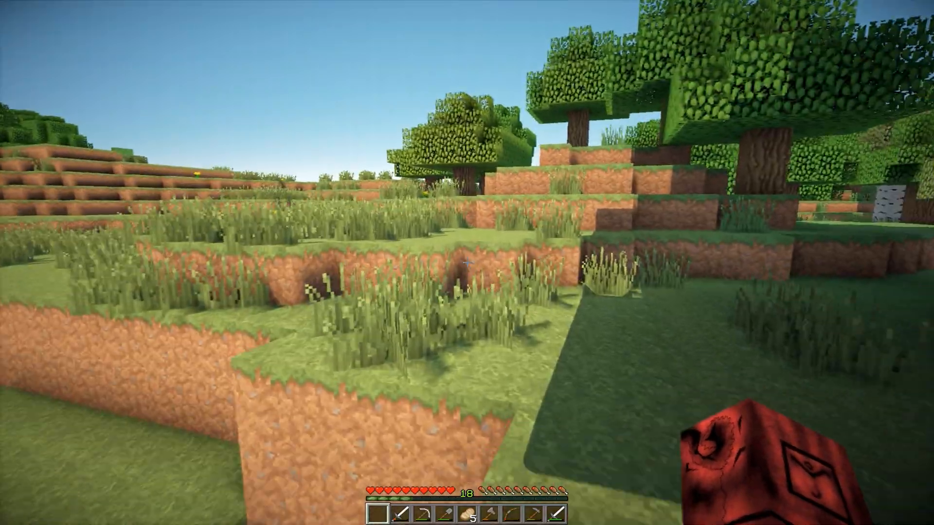
{"action": "mouse_move", "coordinate": [467, 263]}
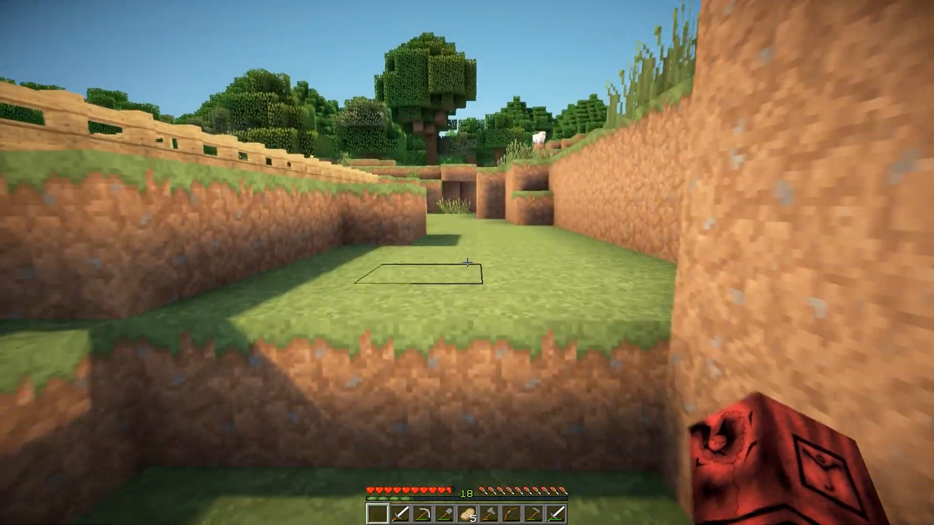
{"action": "key", "text": "e"}
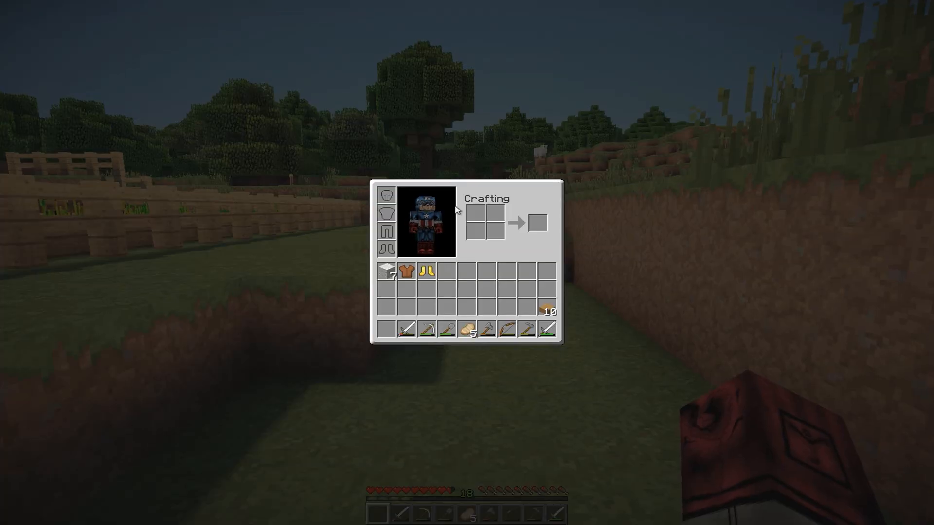
{"action": "key", "text": "Escape"}
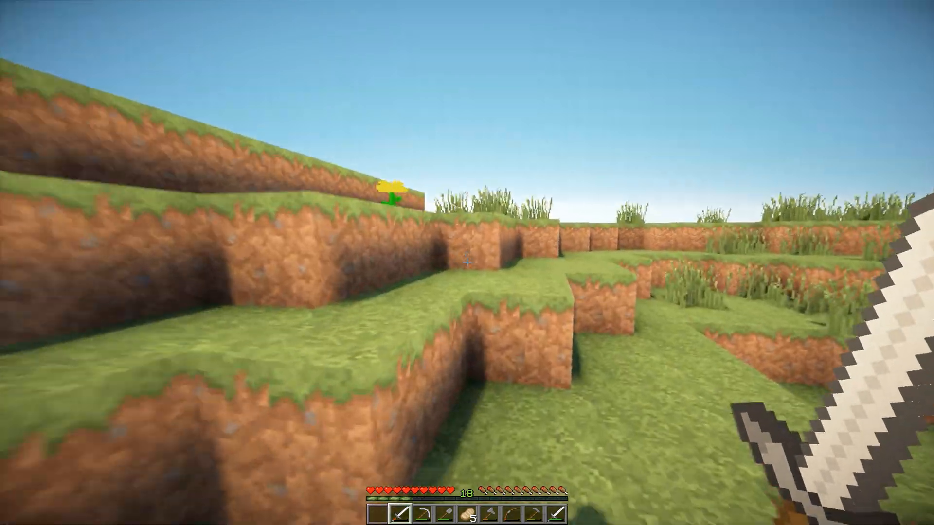
{"action": "mouse_move", "coordinate": [467, 263]}
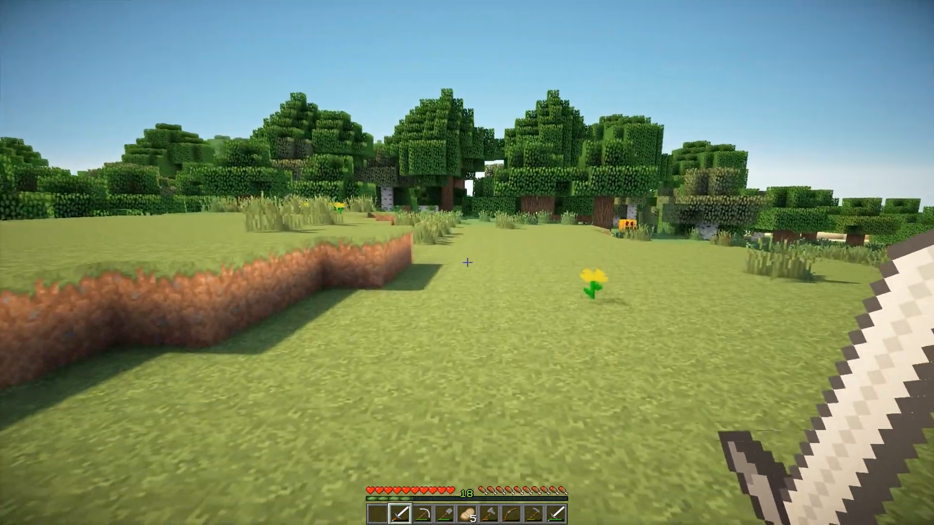